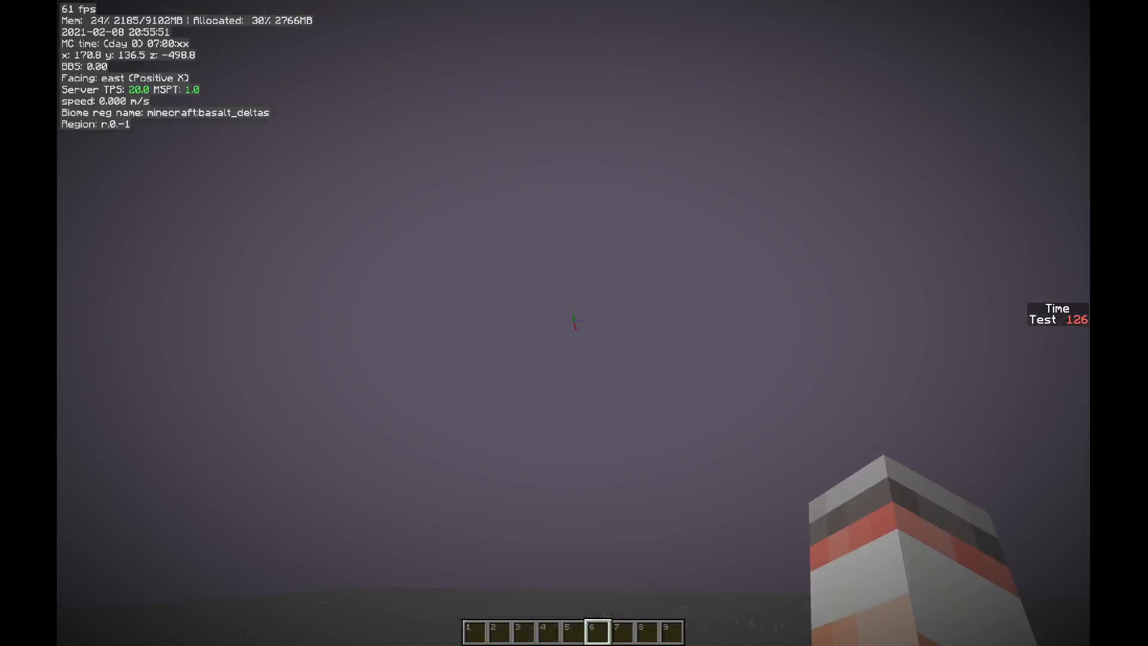
mouse_move(574, 323)
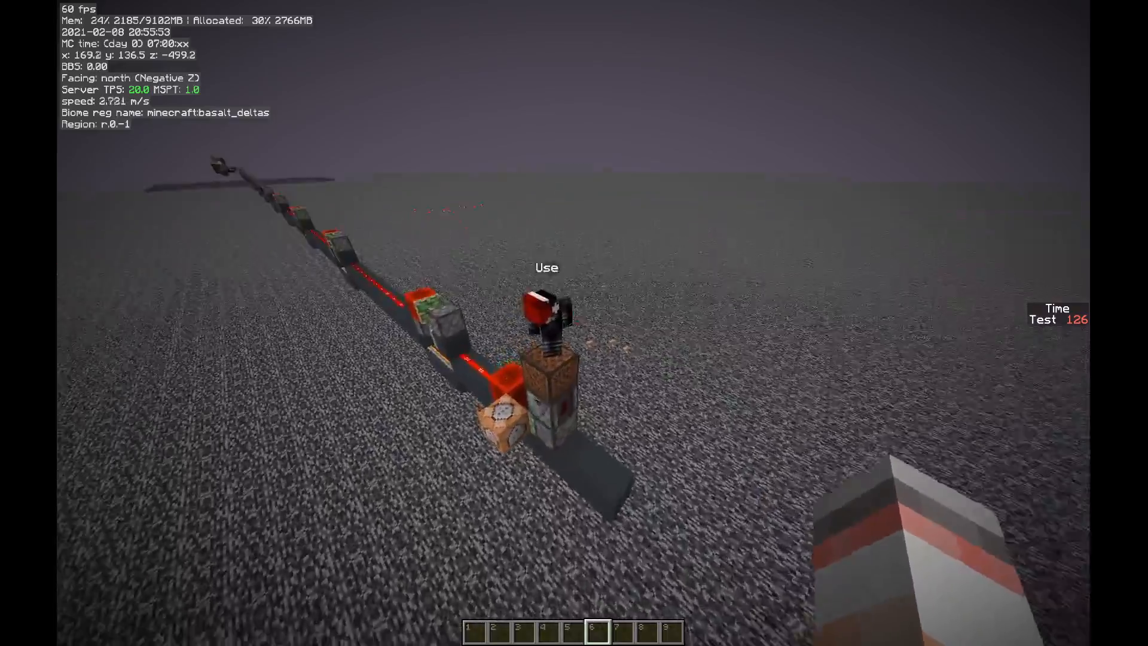
Open the Set Console Command dialog of the command block at the rail line's start
right_click(545, 359)
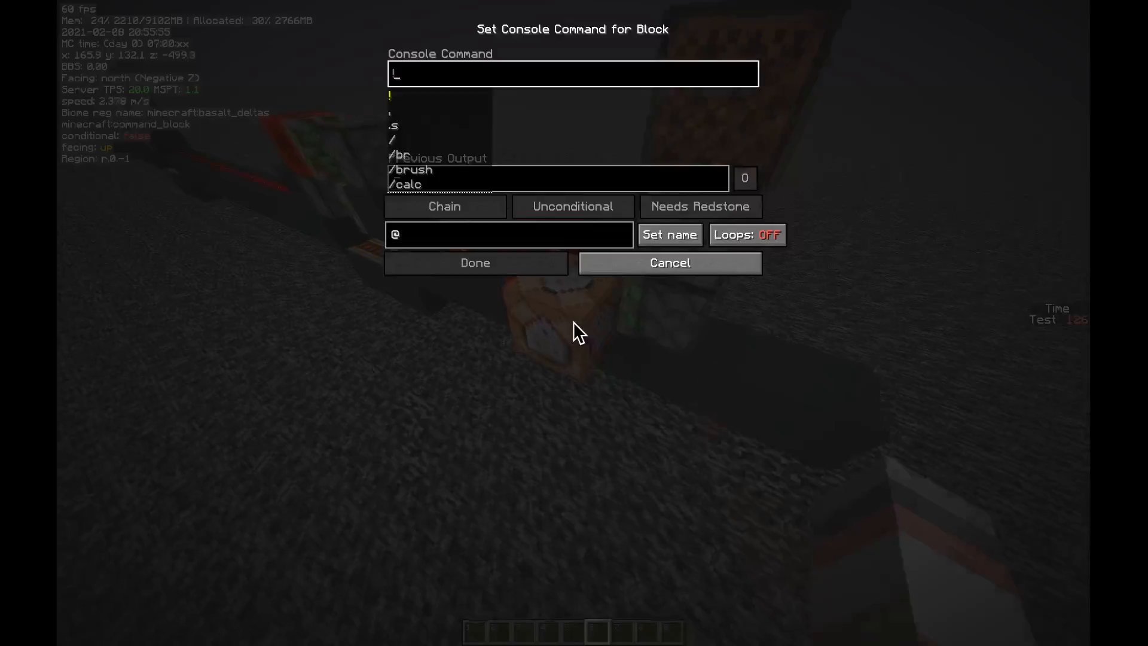
left_click(475, 262)
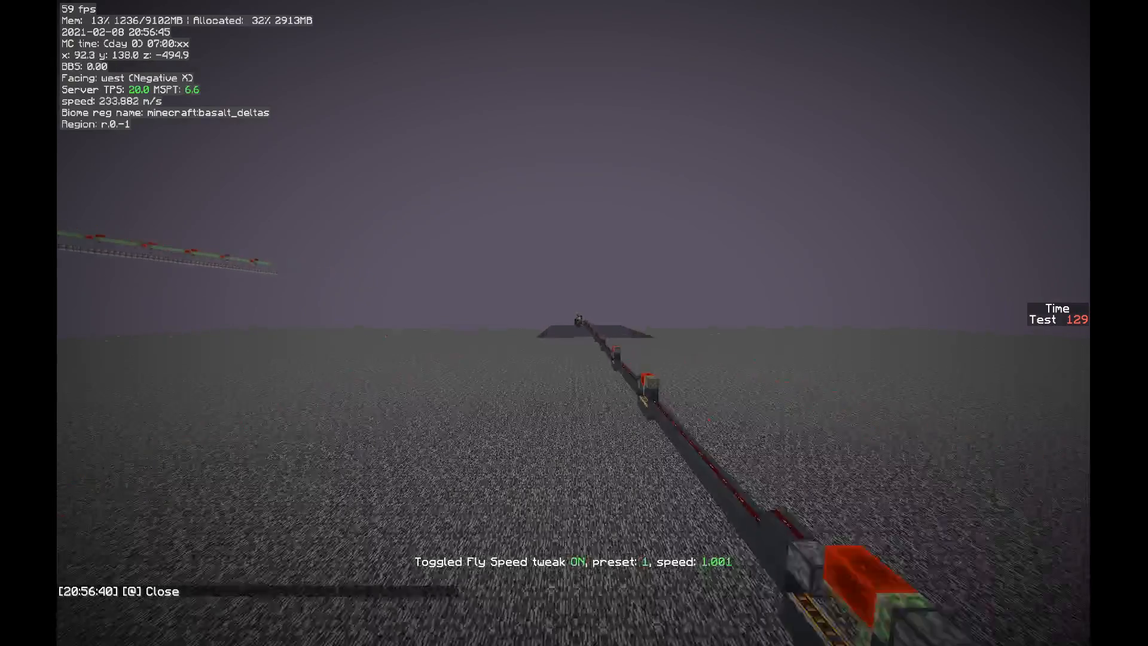
mouse_move(574, 323)
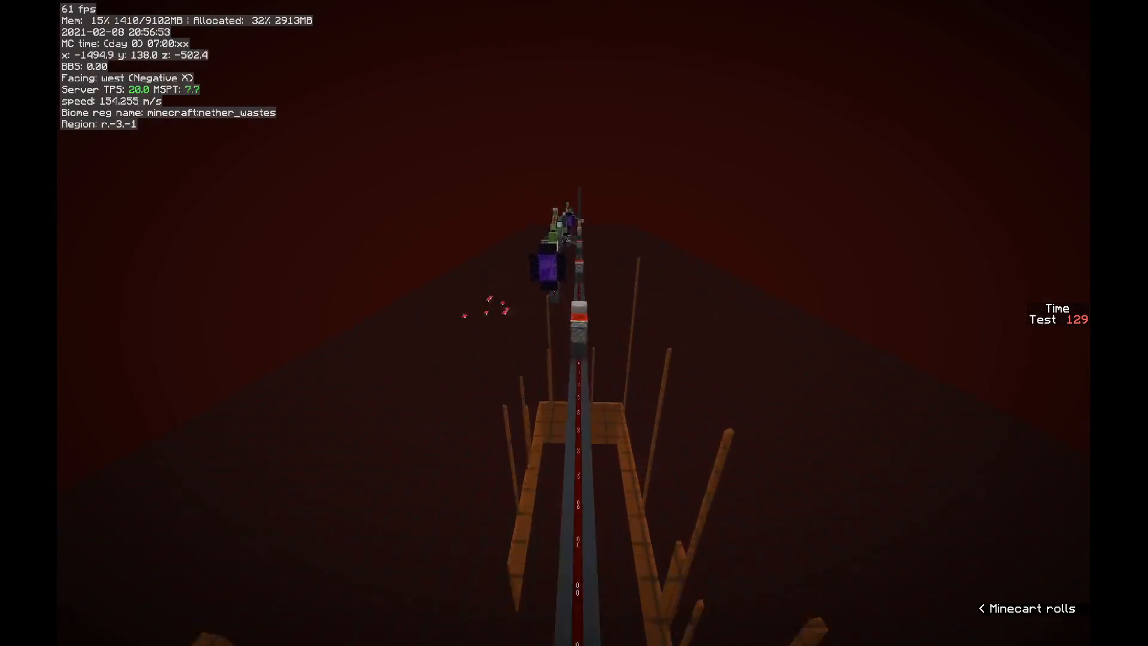
mouse_move(574, 323)
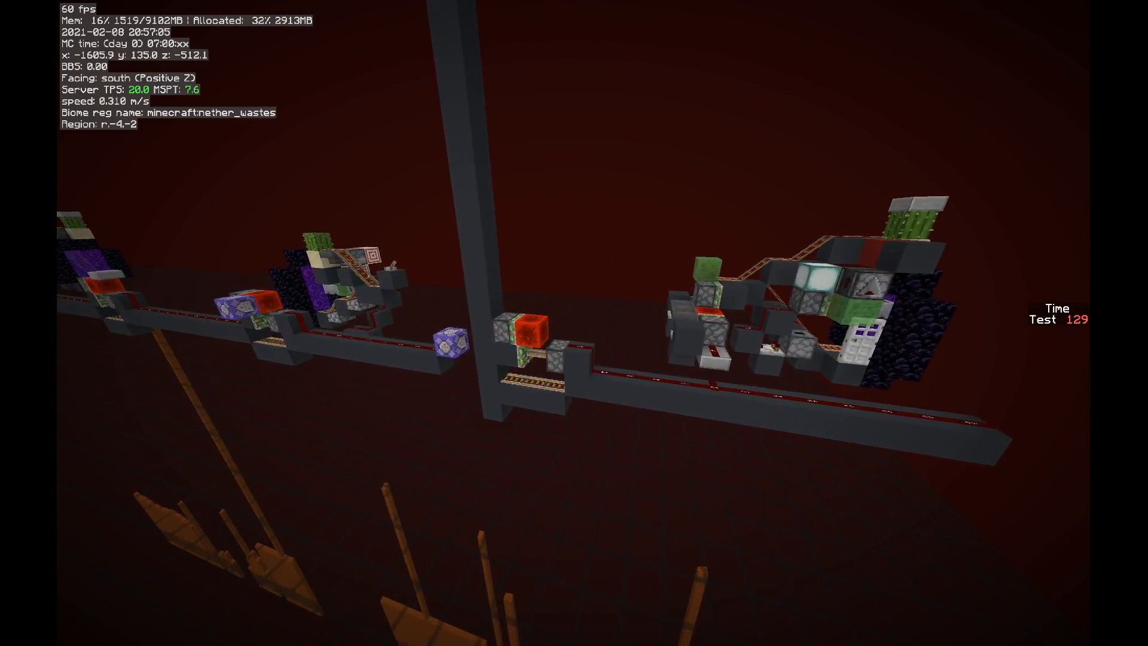
mouse_move(574, 323)
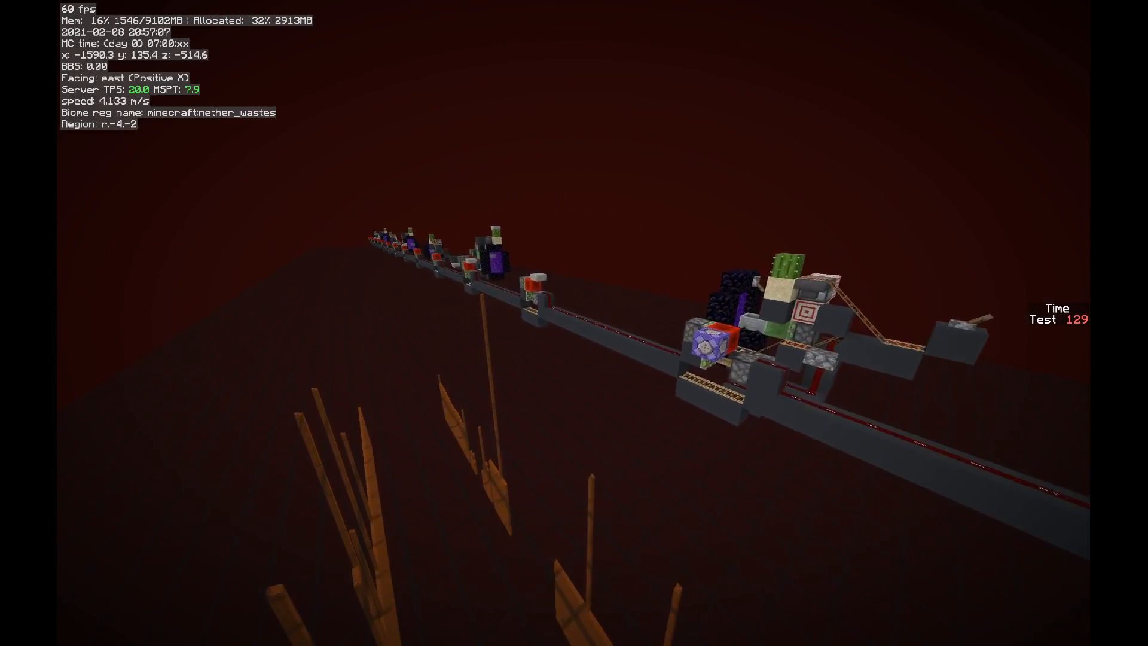
mouse_move(574, 323)
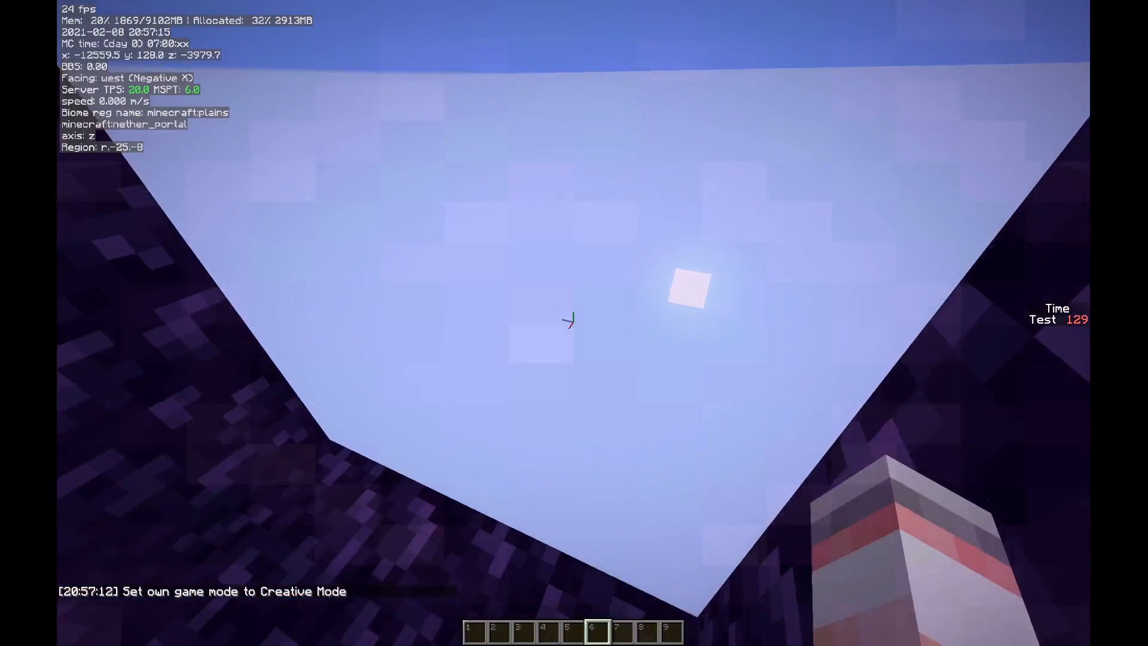
mouse_move(574, 322)
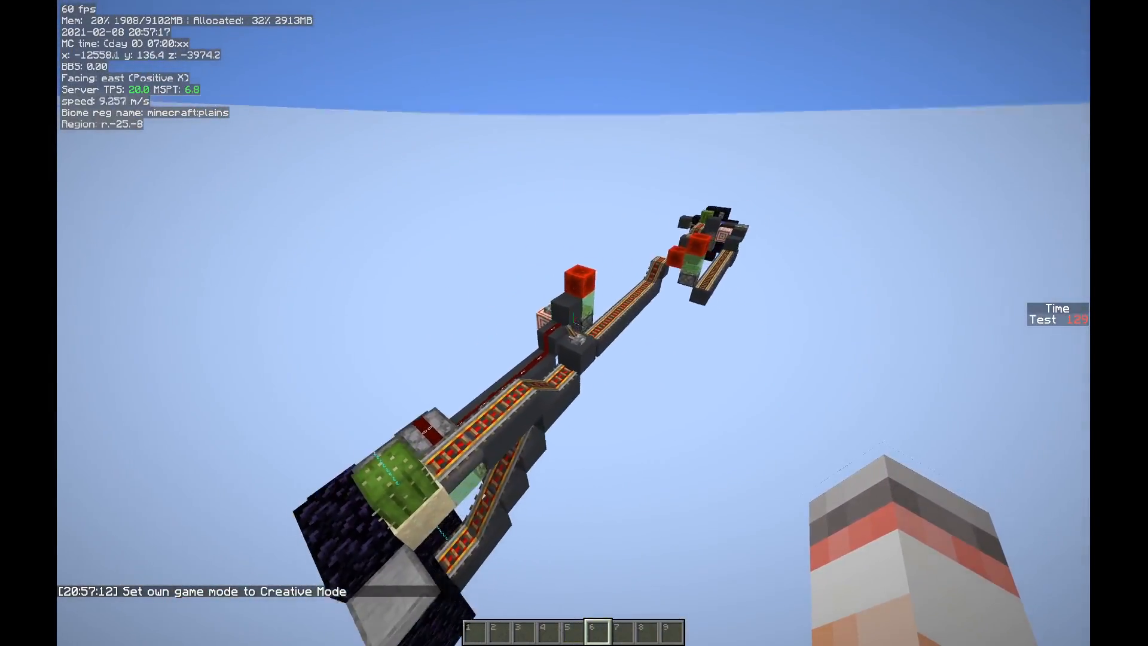
mouse_move(574, 323)
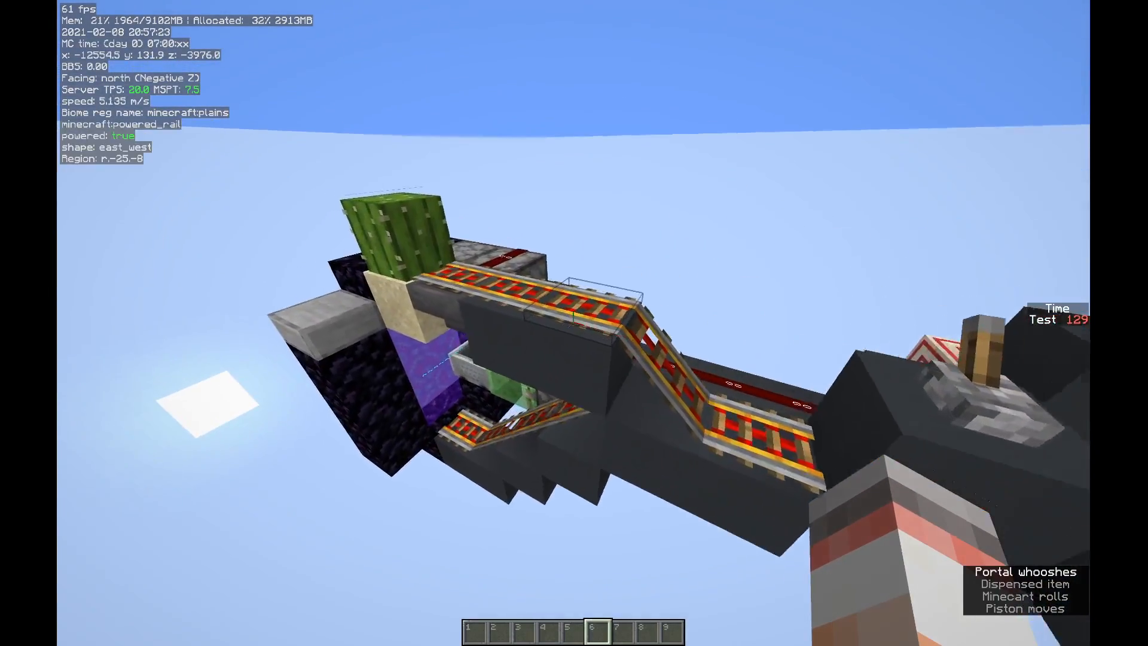
mouse_move(574, 323)
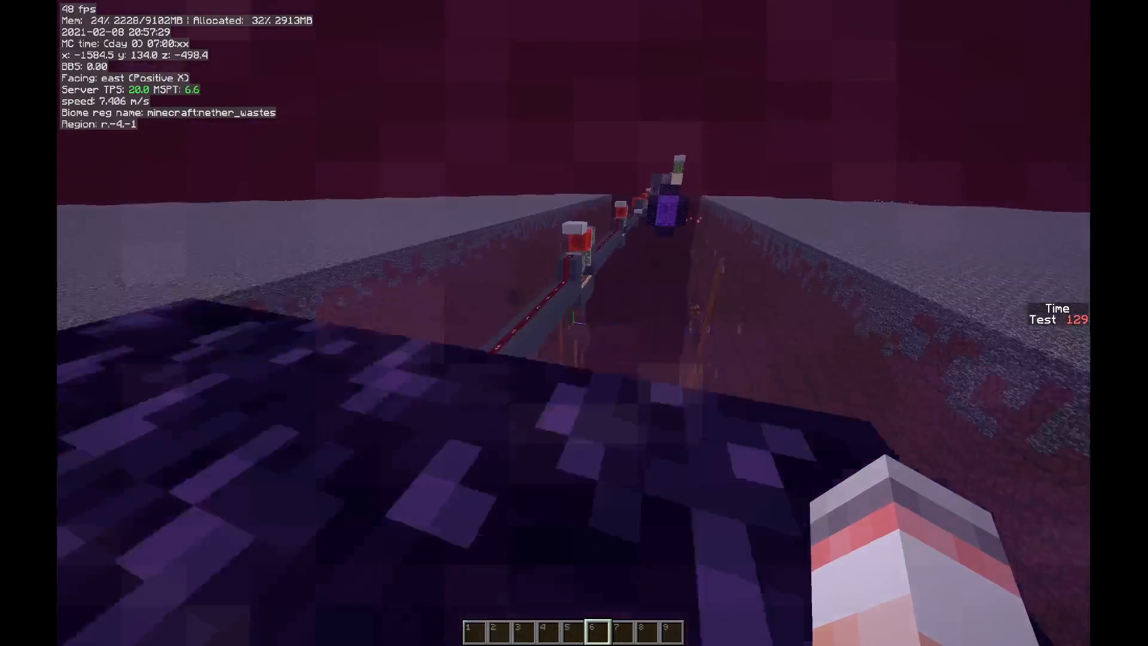
mouse_move(574, 322)
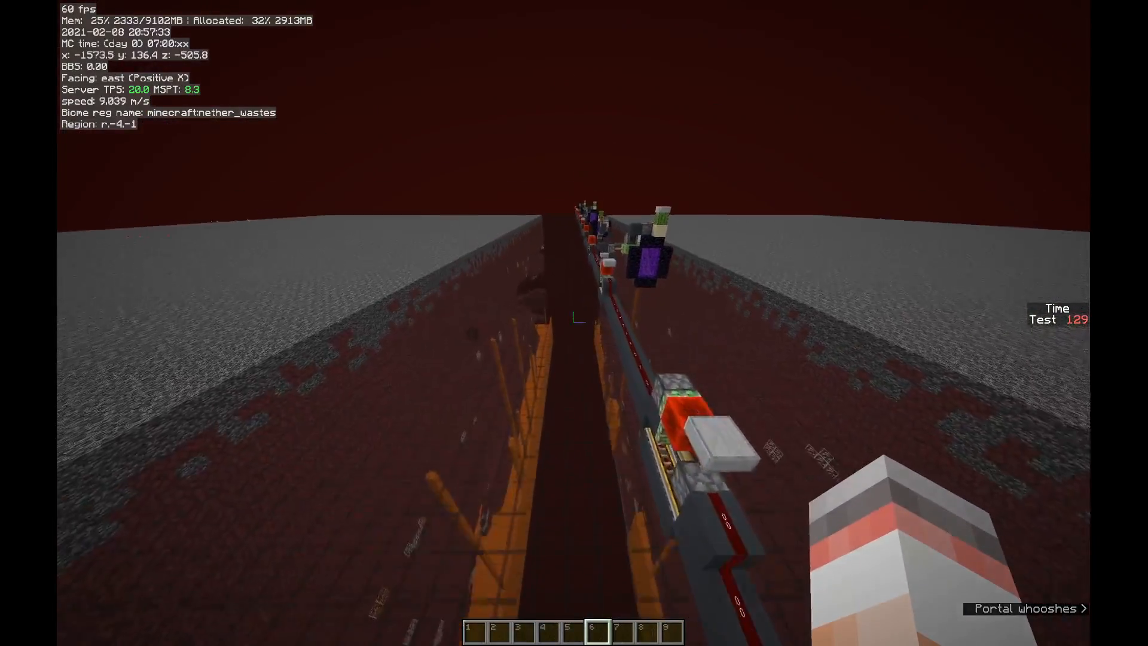
mouse_move(574, 322)
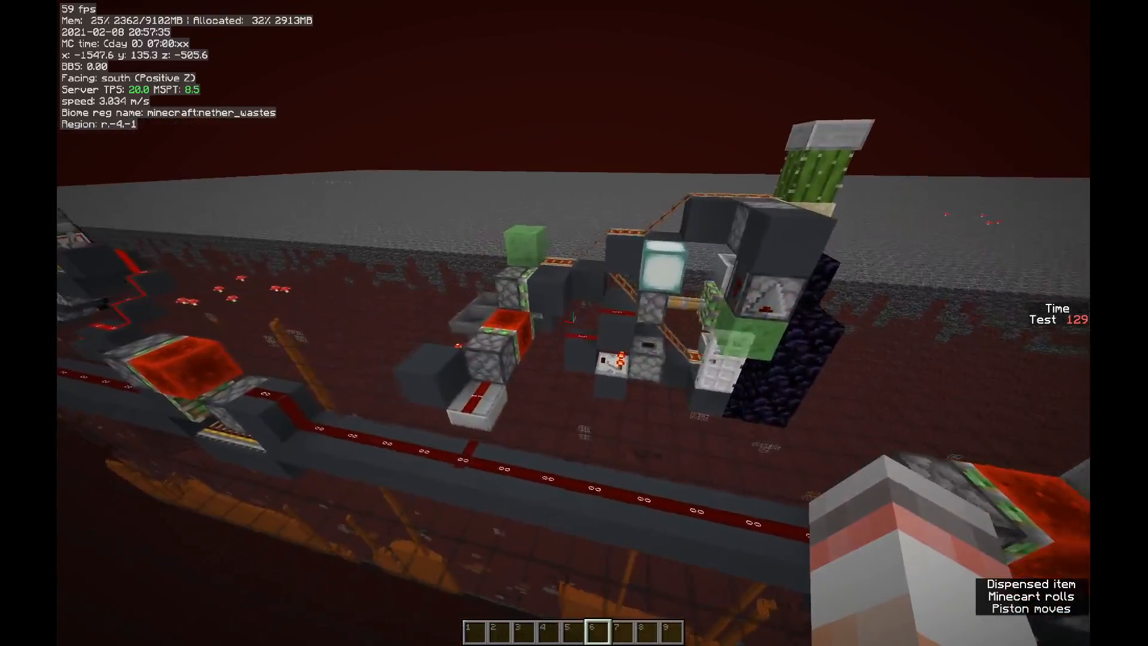